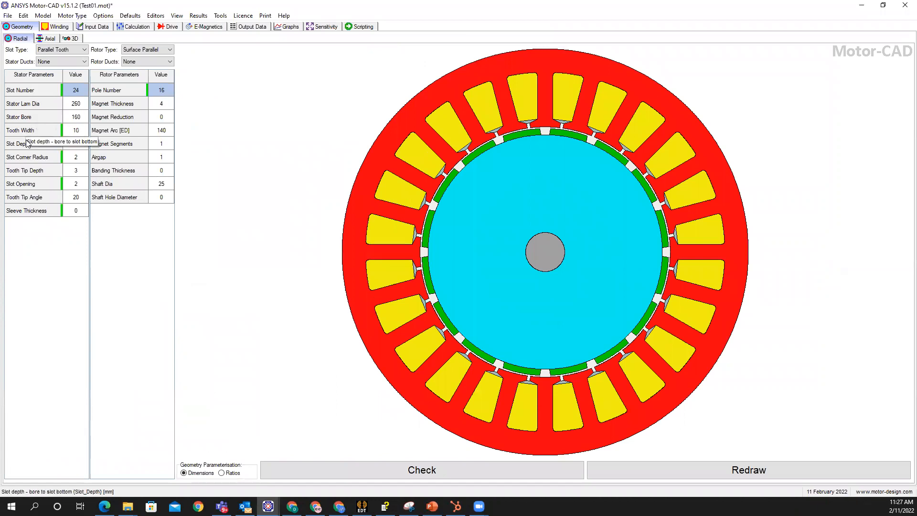
Show the Geometry Axial view with the motor's axial lengths and shaft extensions.
click(47, 39)
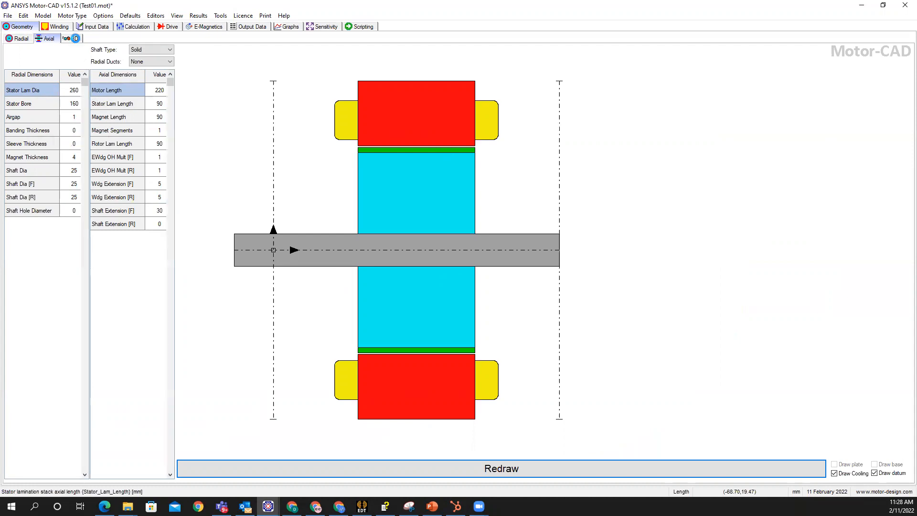
click(58, 27)
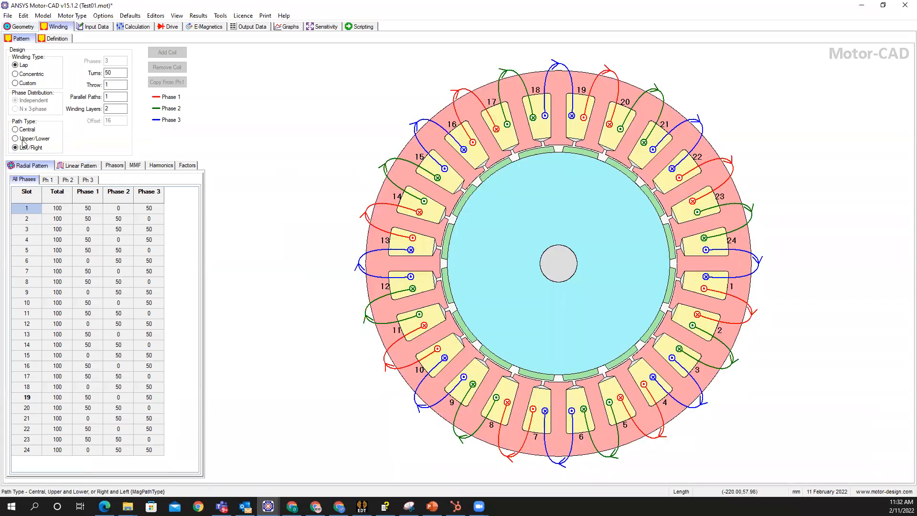
Show the Winding Pattern view with the three-phase lap layout over 24 slots.
click(56, 39)
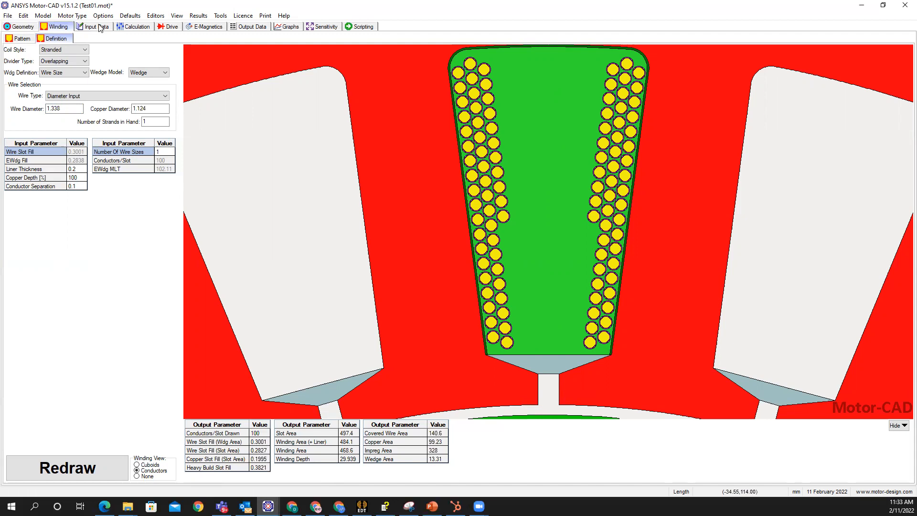
Bring up the model's Input Data after defining the stranded 1.338 mm wire winding.
click(135, 27)
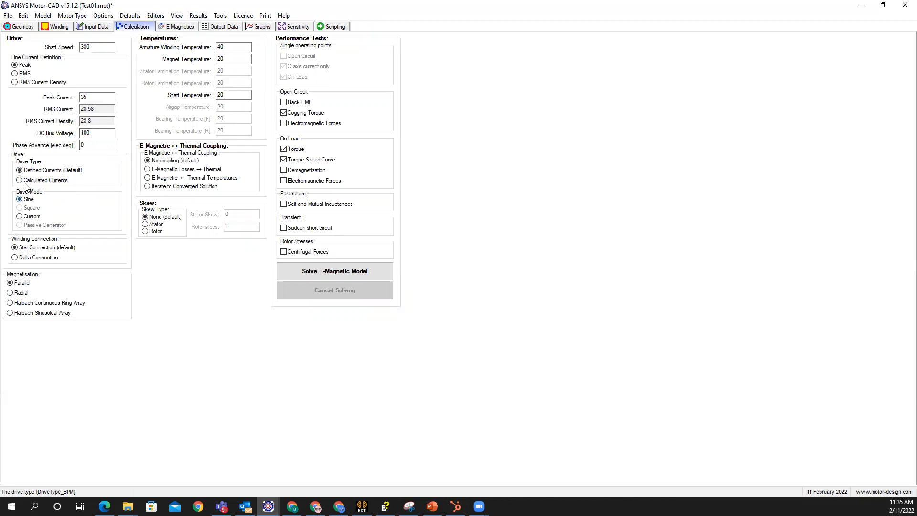
Move on to the drive and switching parameters after the 380 rpm, 35 A calculation setup.
click(170, 27)
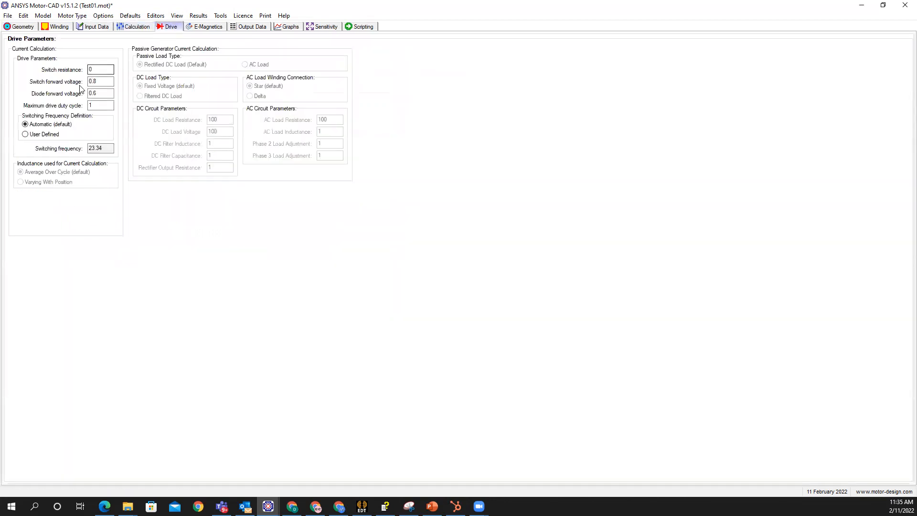
Leave the Drive parameters and bring up the FEA flux density view of the motor section.
click(205, 26)
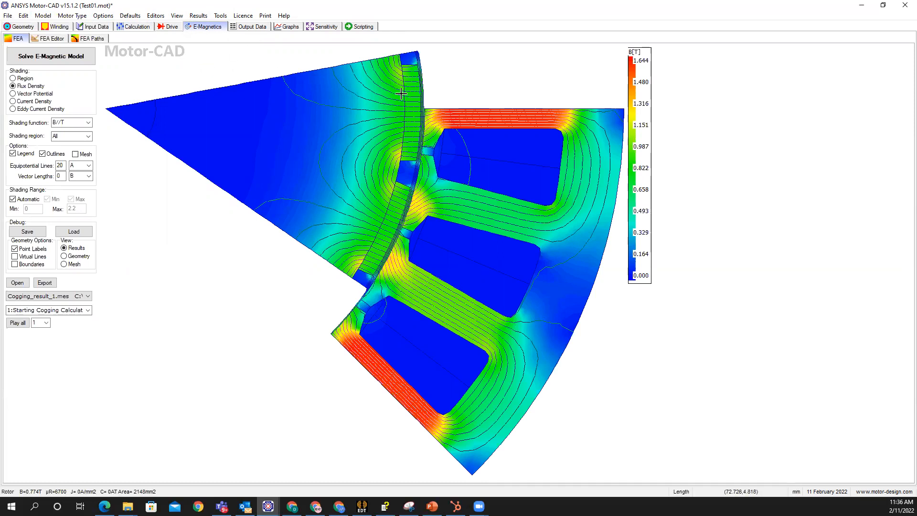
Show the Output Data winding results: 400 turns per phase, 2.112 Ω phase resistance.
click(250, 27)
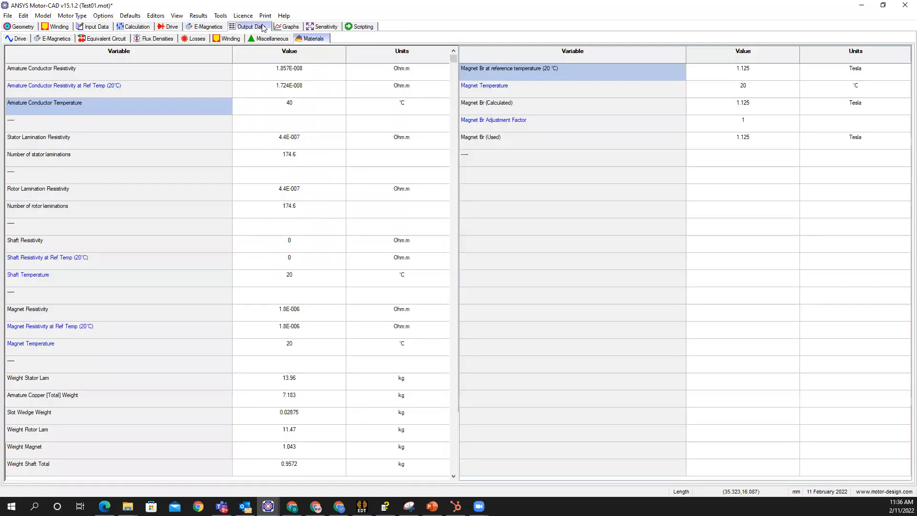
click(102, 38)
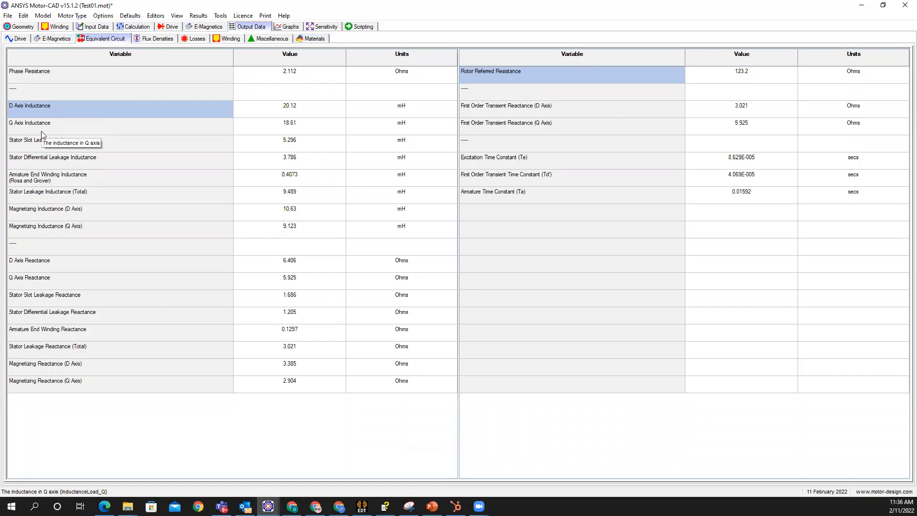
click(230, 39)
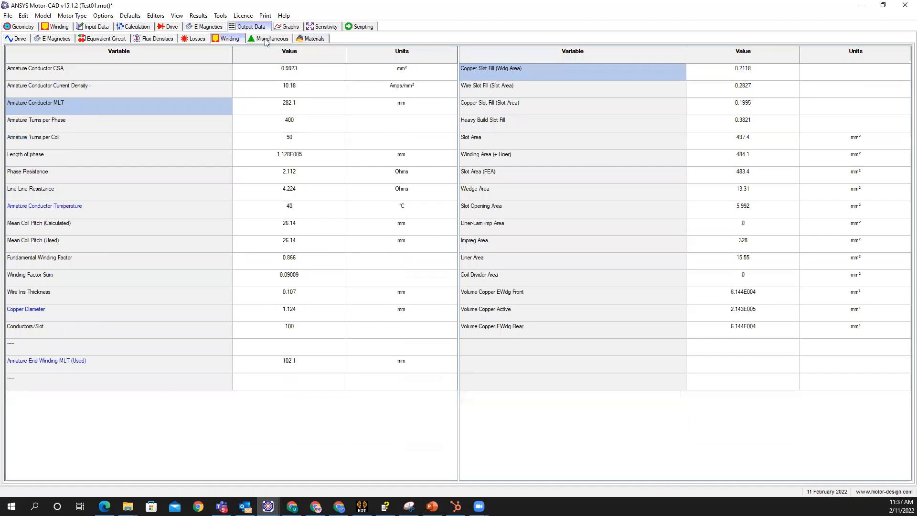
Plot the torque/speed curves for advance angles 0–60° with the torque envelope.
click(285, 26)
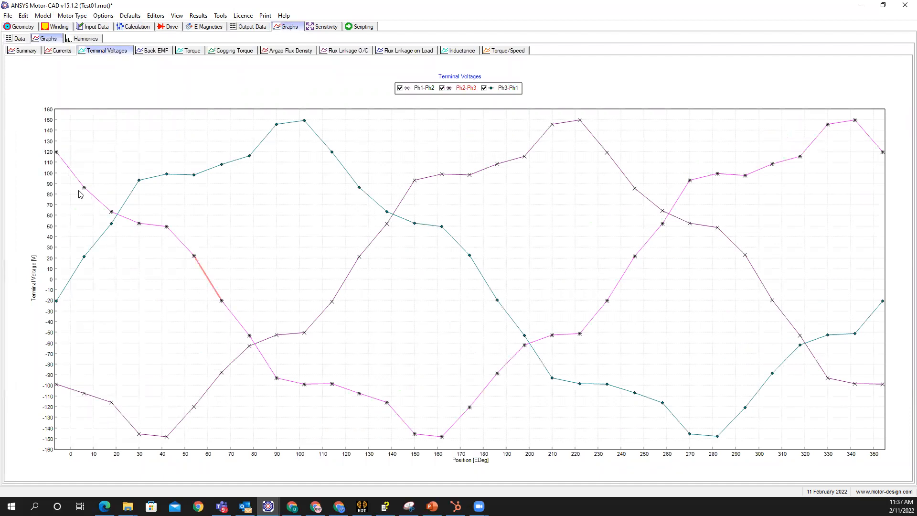
click(507, 51)
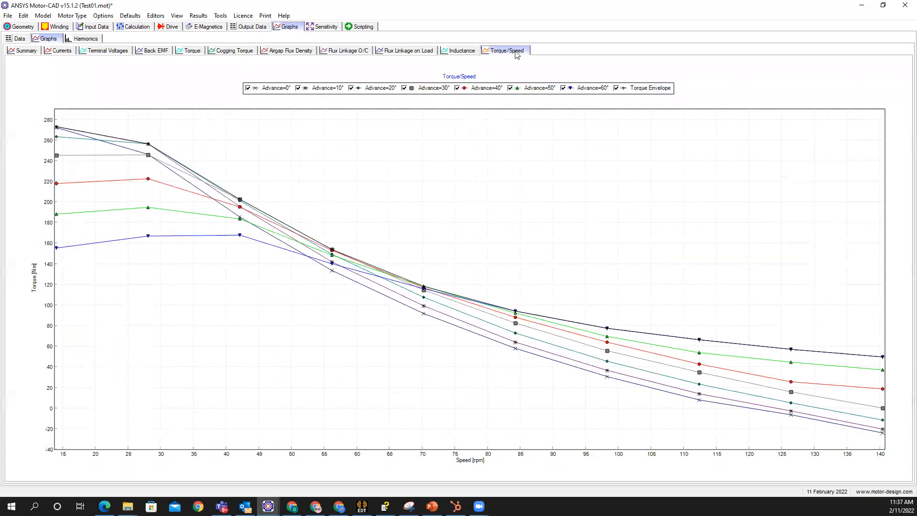